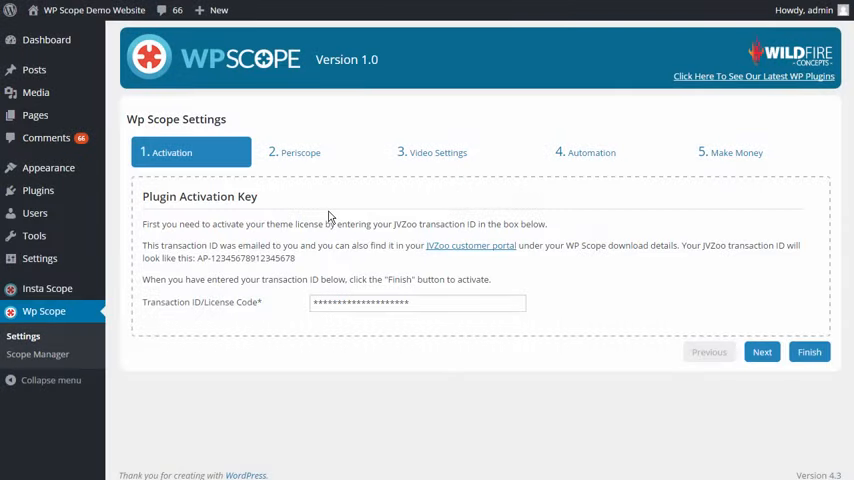
{"action": "mouse_move", "coordinate": [318, 390]}
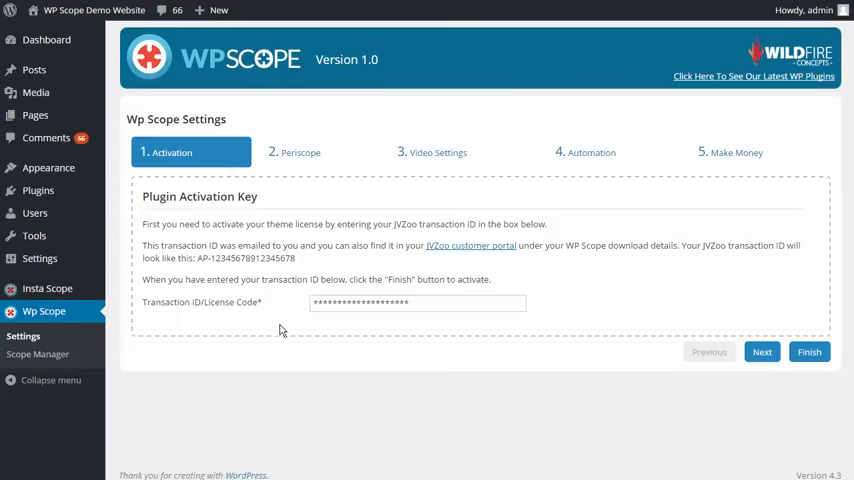
{"action": "mouse_move", "coordinate": [268, 358]}
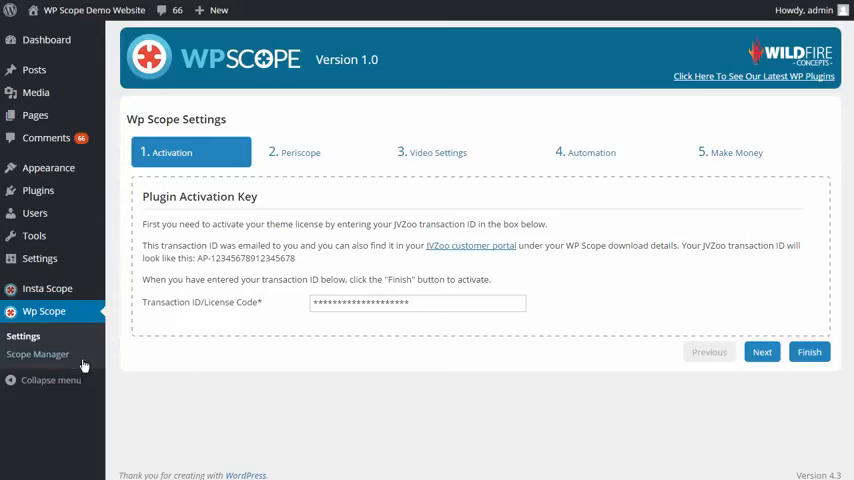
Step: Name the new Scope Manager campaign 'my cool campaign'
{"action": "left_click", "coordinate": [38, 354]}
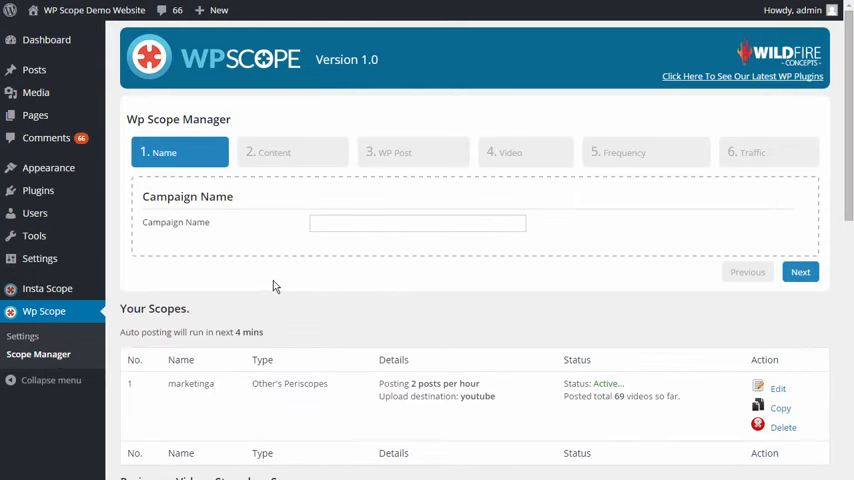
{"action": "mouse_move", "coordinate": [268, 276]}
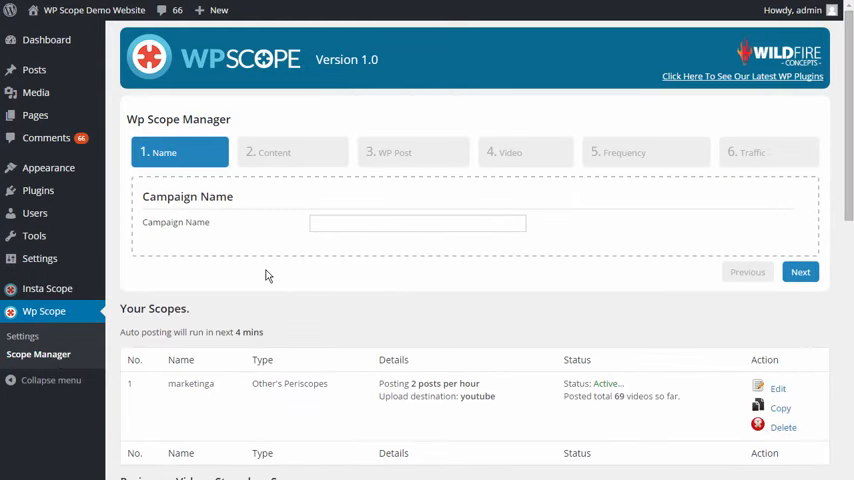
{"action": "scroll", "scroll_direction": "down", "scroll_amount": 3}
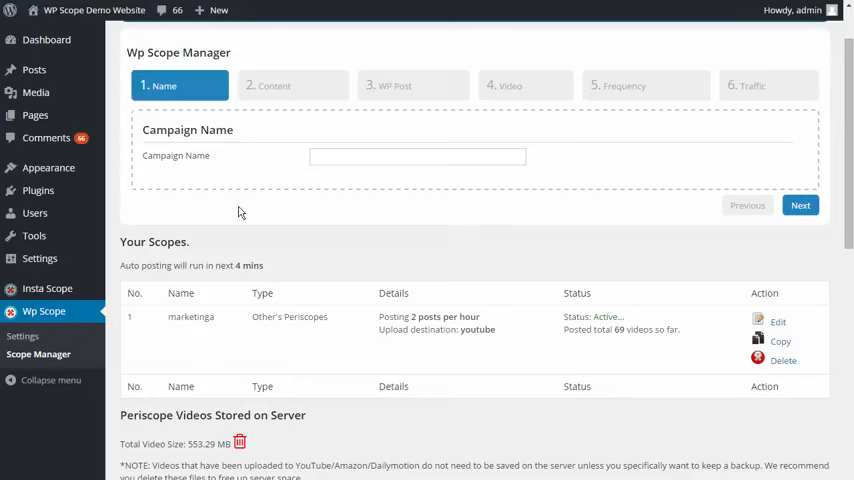
{"action": "mouse_move", "coordinate": [308, 228]}
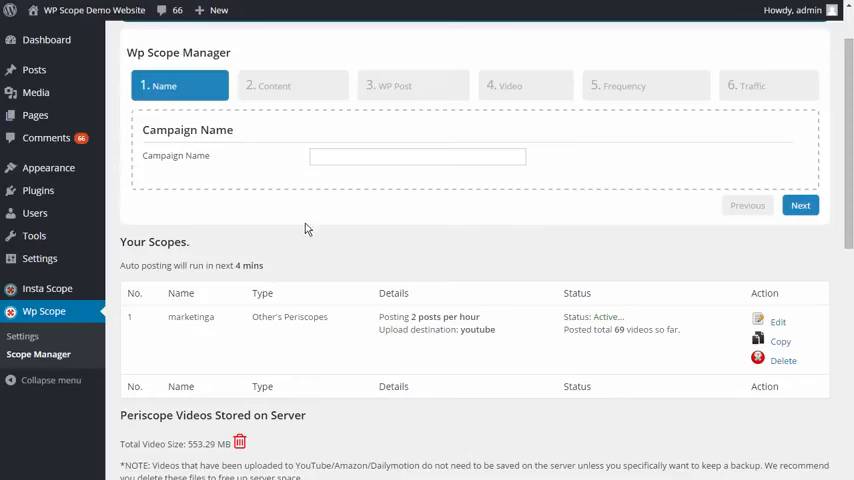
{"action": "mouse_move", "coordinate": [300, 232]}
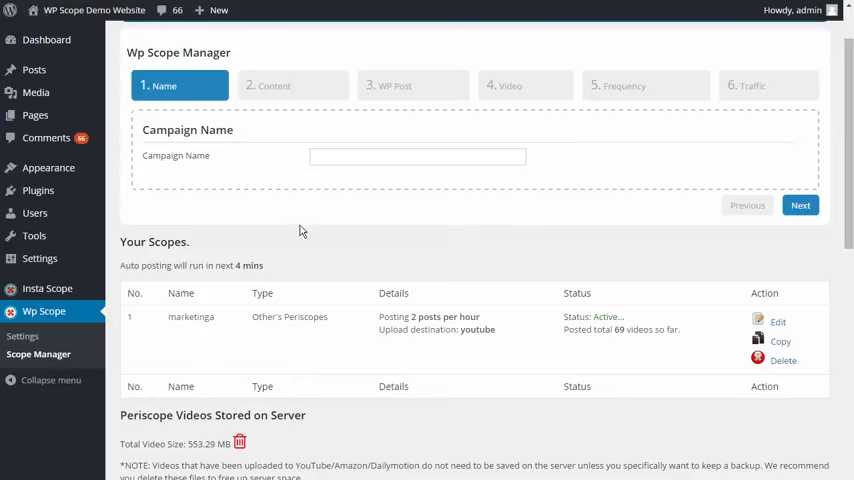
{"action": "mouse_move", "coordinate": [292, 218]}
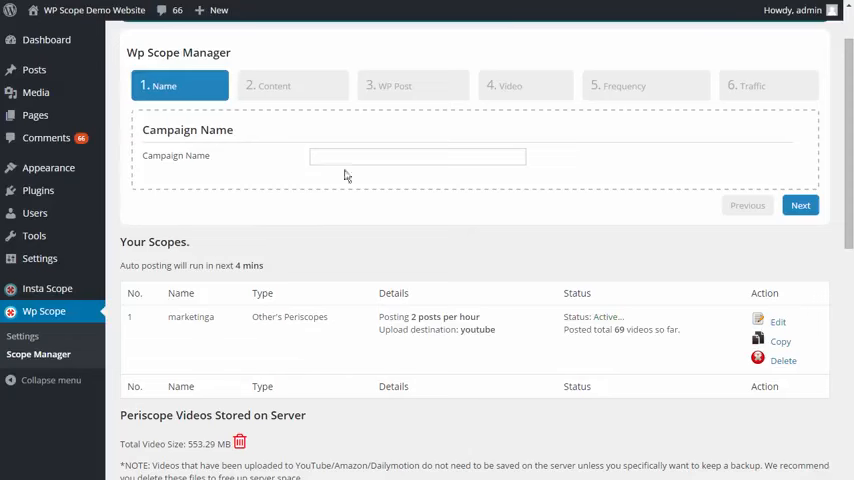
{"action": "type", "text": "my cool campaign"}
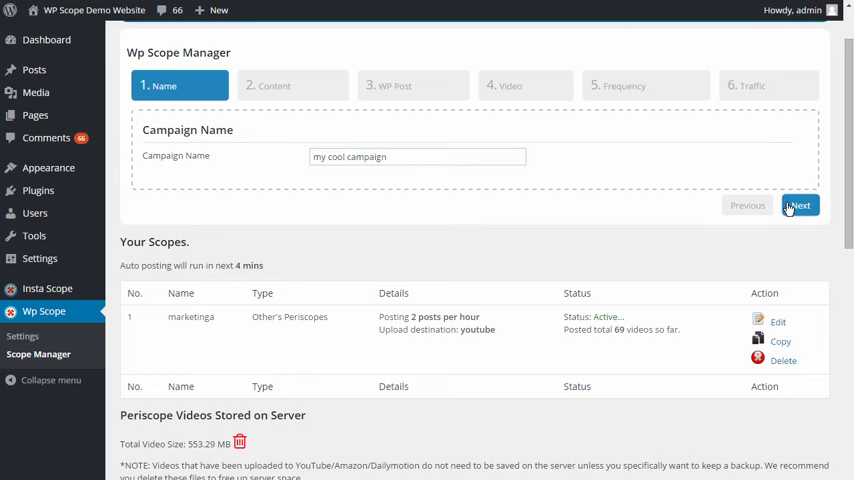
Step: Set the content keyword to 'funny #funny' for other users' scopes in English
{"action": "left_click", "coordinate": [800, 204]}
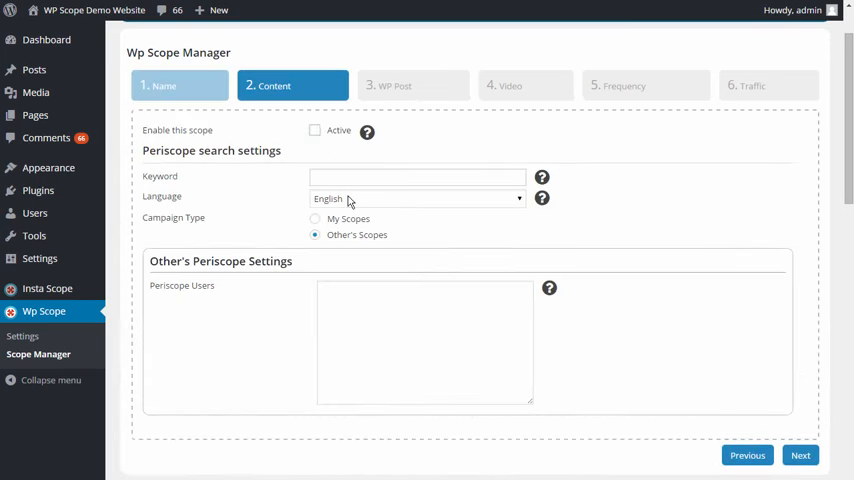
{"action": "left_click", "coordinate": [416, 176]}
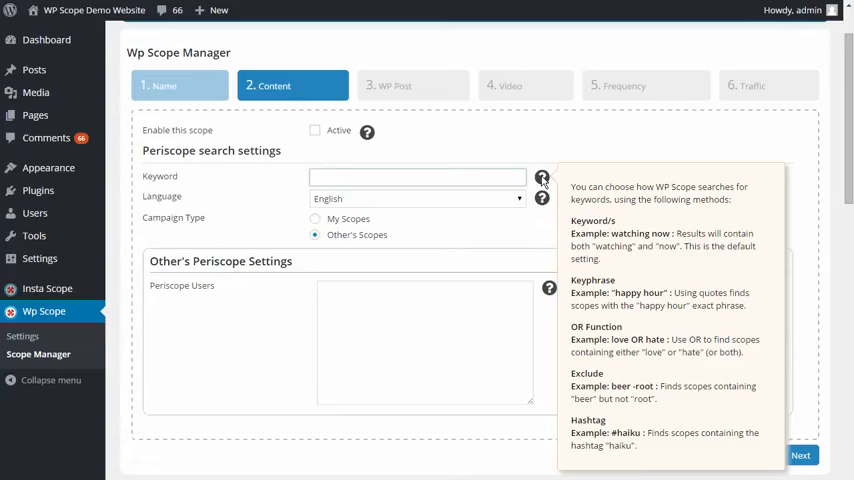
{"action": "mouse_move", "coordinate": [544, 180]}
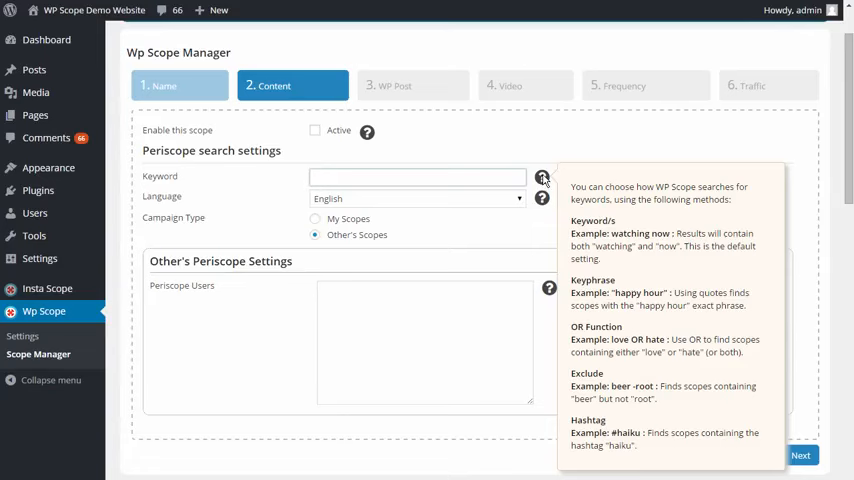
{"action": "left_click", "coordinate": [416, 176]}
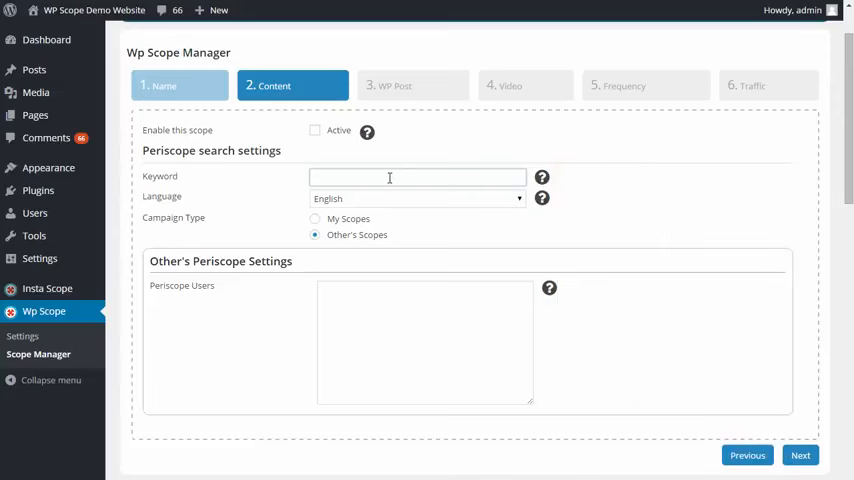
{"action": "type", "text": "funny #funny"}
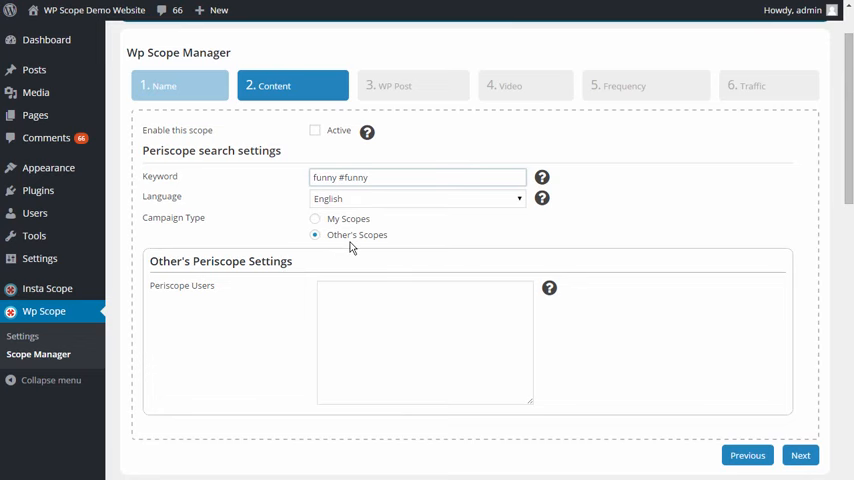
Step: Keep the WP Post title, description, tag and category defaults and continue
{"action": "left_click", "coordinate": [800, 456]}
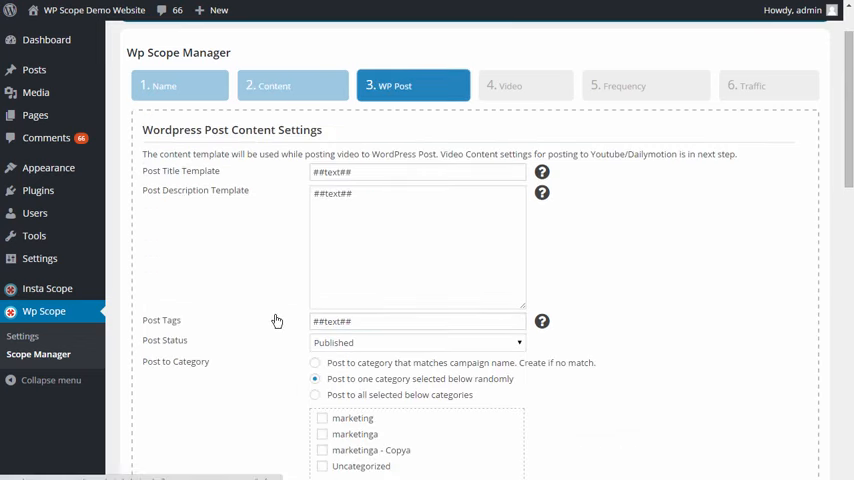
{"action": "scroll", "scroll_direction": "down", "scroll_amount": 3}
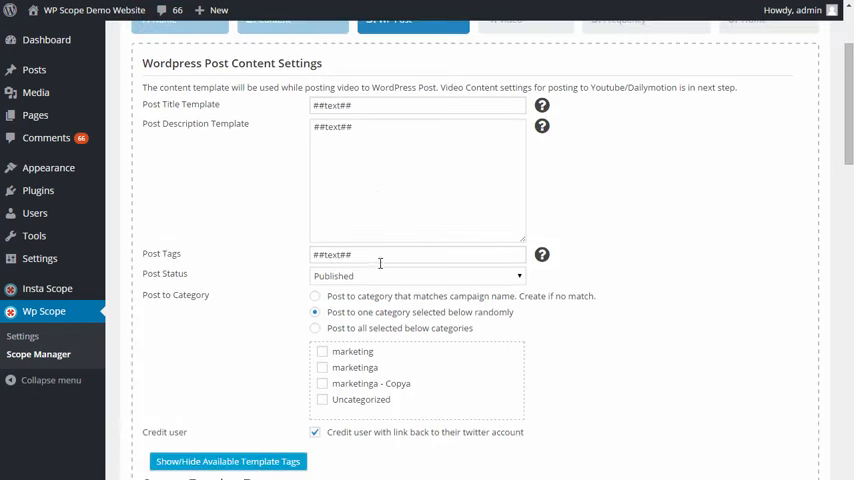
{"action": "mouse_move", "coordinate": [388, 142]}
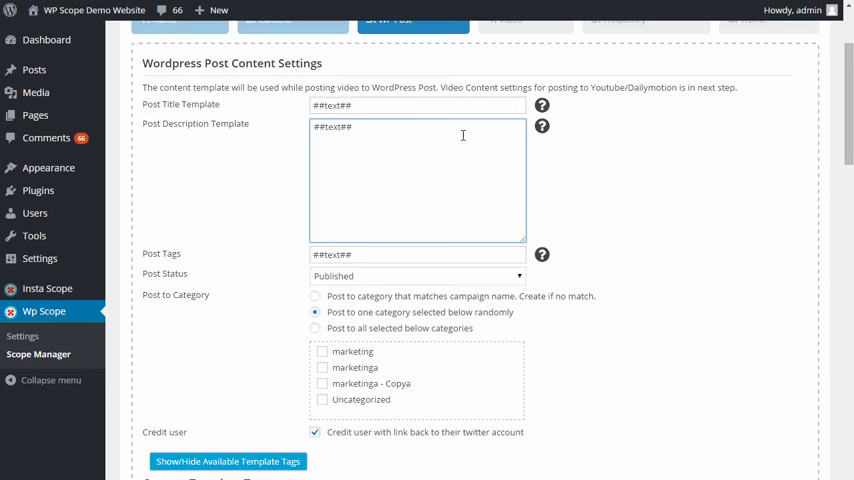
{"action": "mouse_move", "coordinate": [540, 104]}
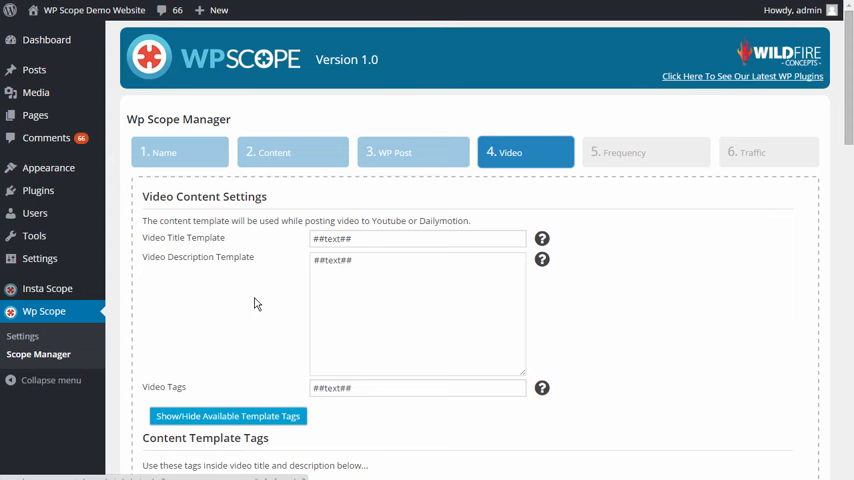
Step: Keep the Video Content templates unchanged and continue to the 6. Traffic step
{"action": "scroll", "scroll_direction": "down", "scroll_amount": 3}
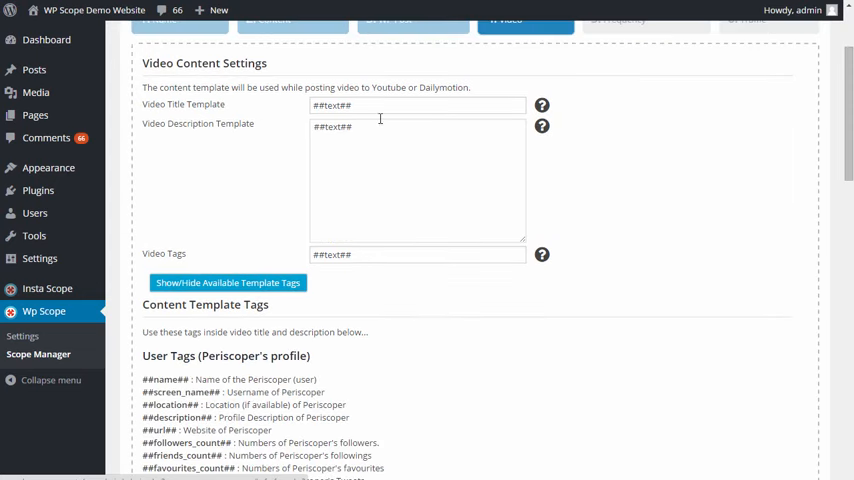
{"action": "mouse_move", "coordinate": [368, 106]}
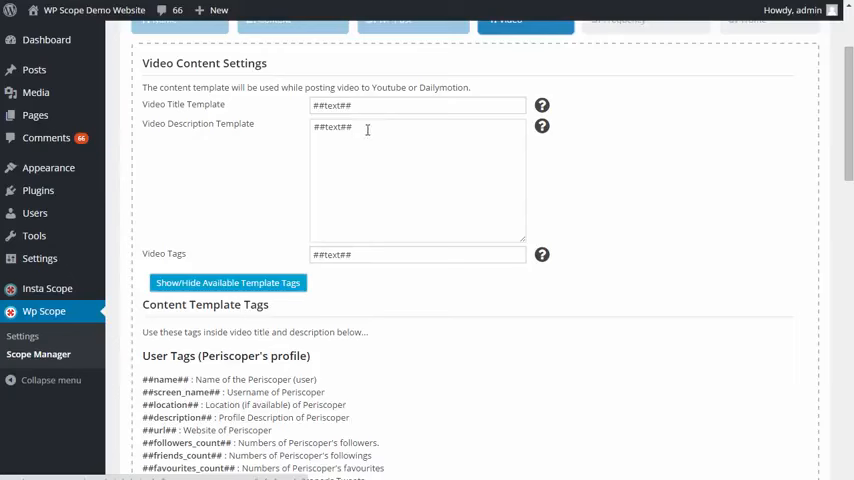
{"action": "mouse_move", "coordinate": [376, 122]}
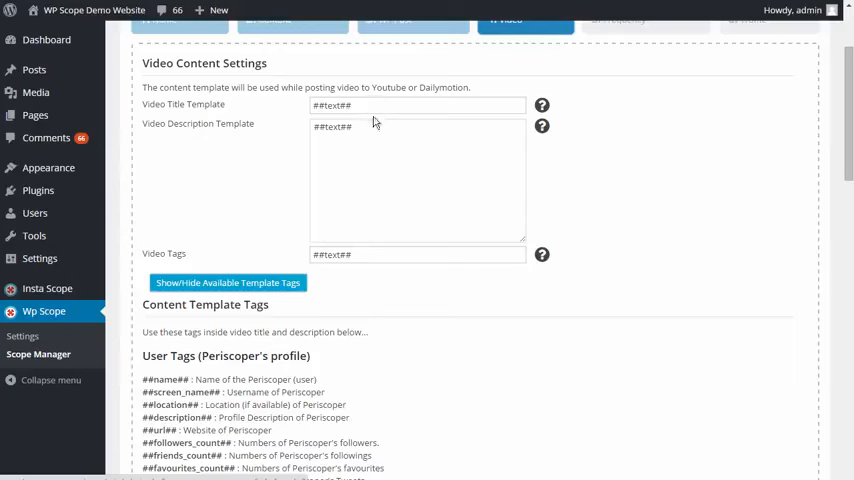
{"action": "scroll", "scroll_direction": "down", "scroll_amount": 3}
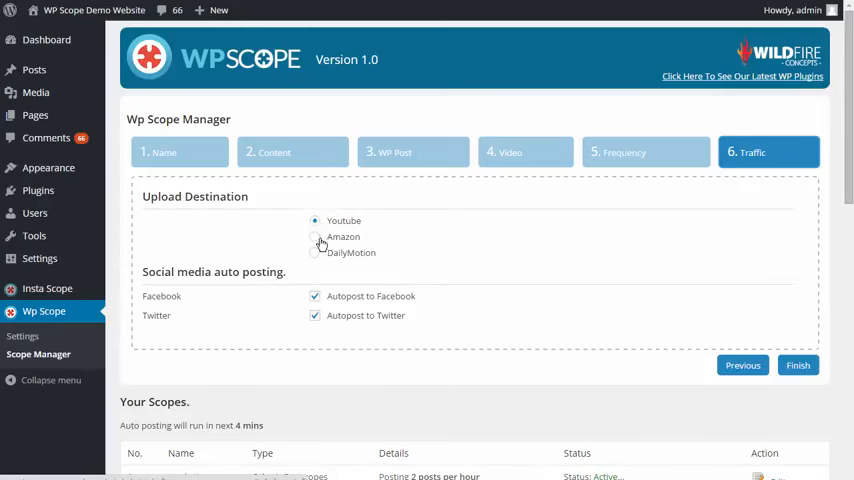
Step: Try Youtube and Amazon, then leave DailyMotion as the upload destination with category Animals
{"action": "left_click", "coordinate": [316, 220]}
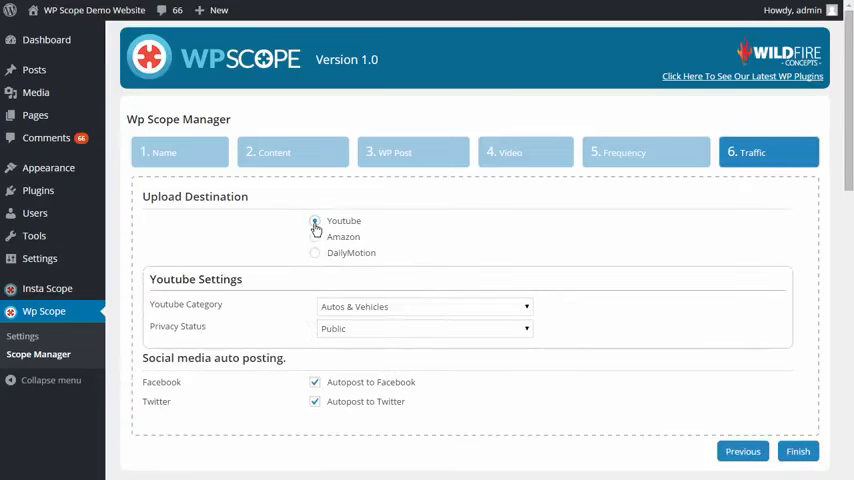
{"action": "left_click", "coordinate": [316, 220]}
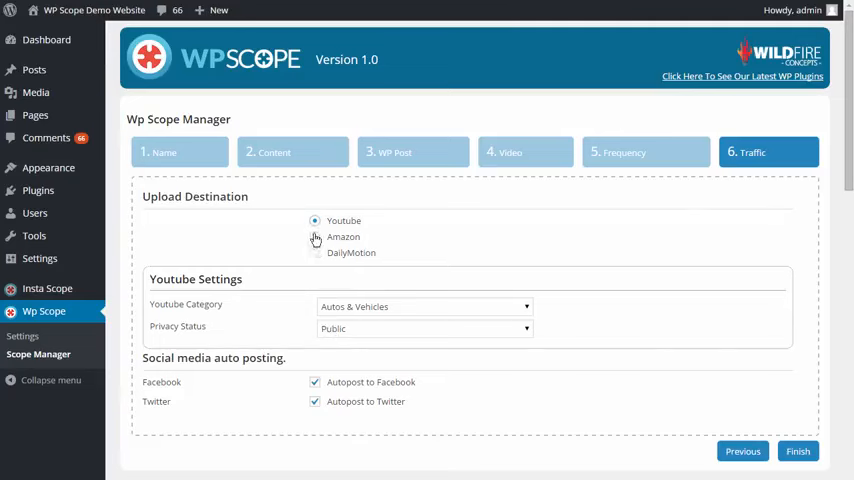
{"action": "left_click", "coordinate": [316, 236]}
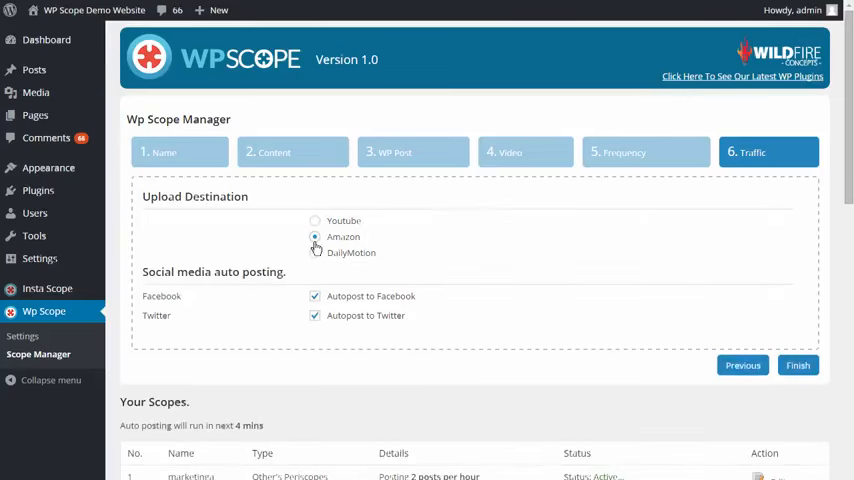
{"action": "left_click", "coordinate": [316, 252]}
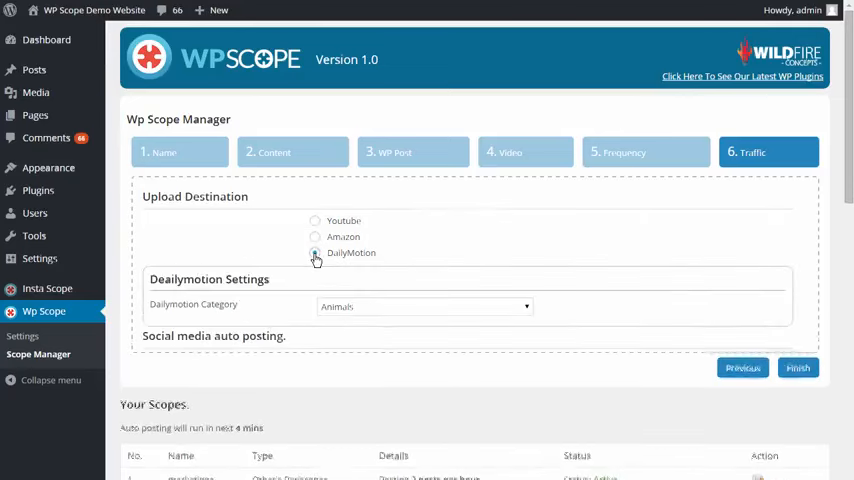
{"action": "left_click", "coordinate": [316, 252]}
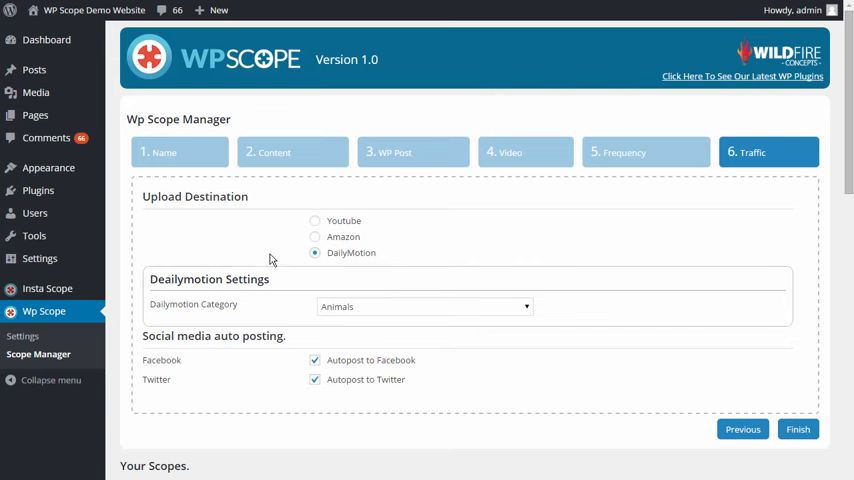
{"action": "mouse_move", "coordinate": [32, 68]}
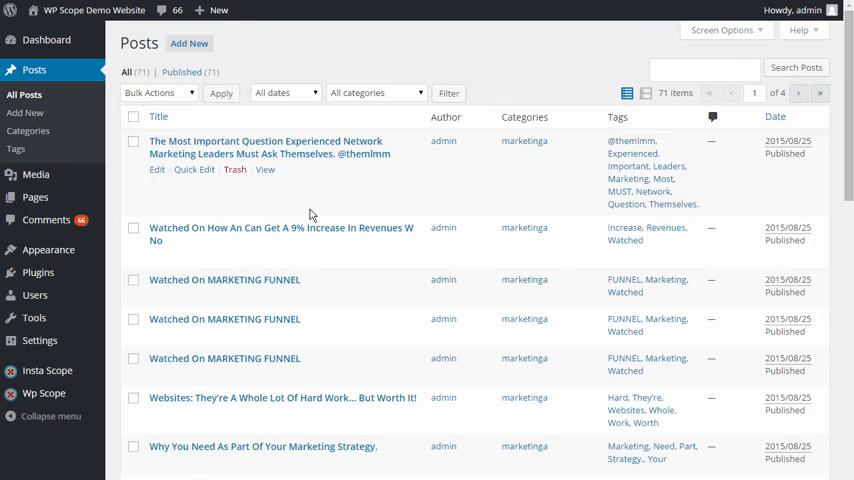
Step: View the generated Periscope video post on the live blog from the Posts list
{"action": "scroll", "scroll_direction": "down", "scroll_amount": 3}
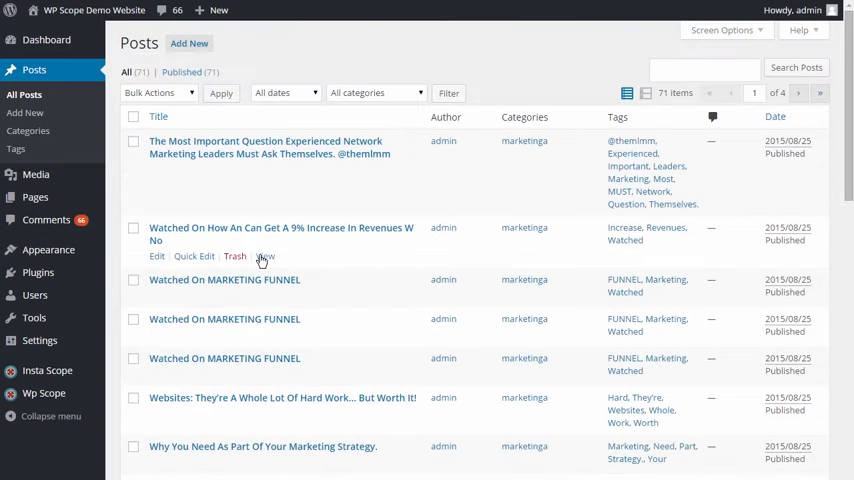
{"action": "left_click", "coordinate": [264, 256]}
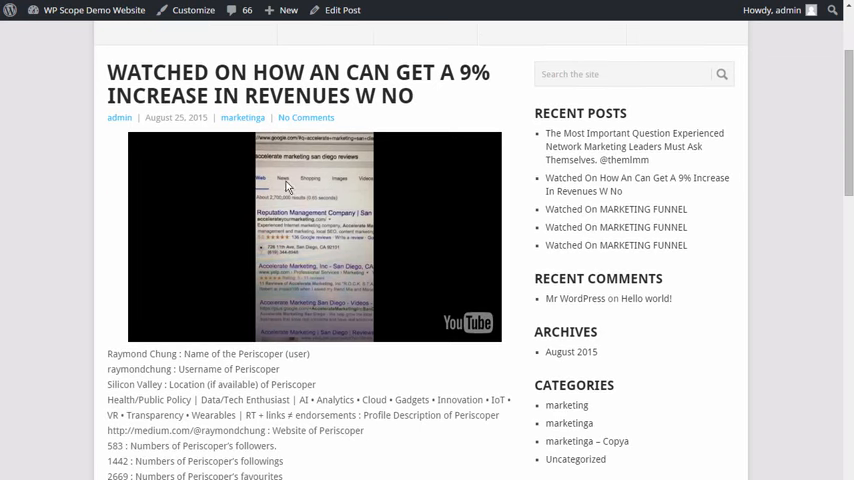
{"action": "scroll", "scroll_direction": "down", "scroll_amount": 3}
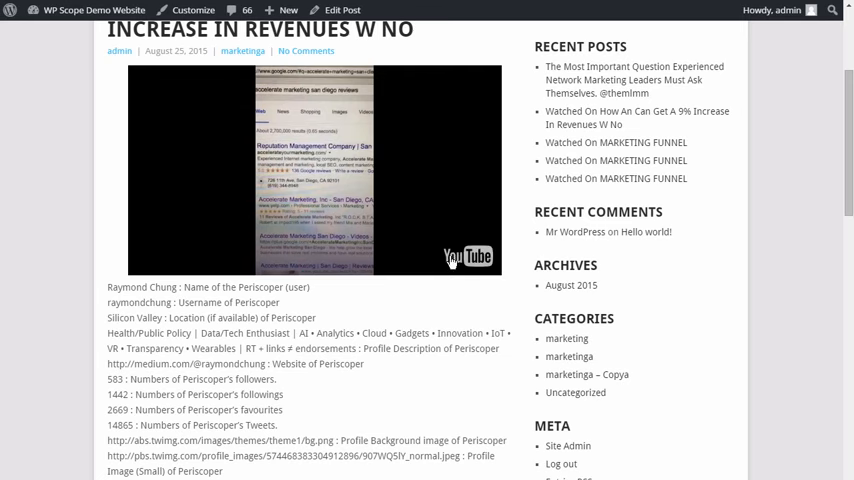
{"action": "scroll", "scroll_direction": "down", "scroll_amount": 3}
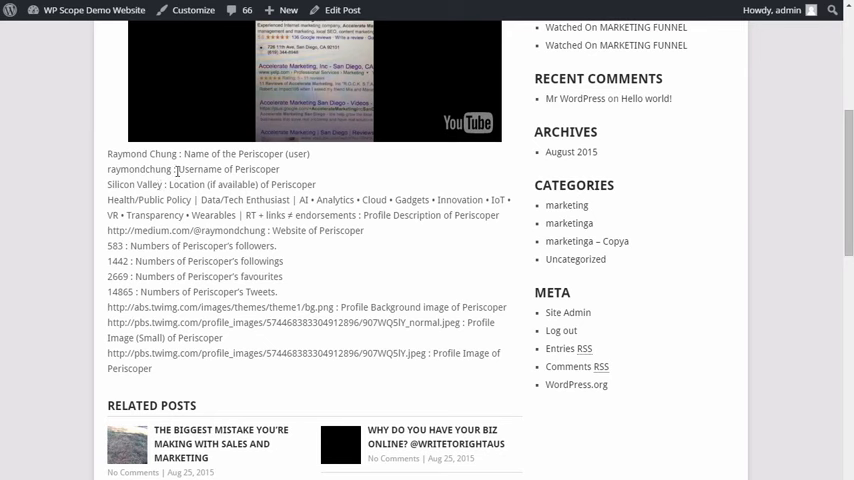
{"action": "mouse_move", "coordinate": [192, 164]}
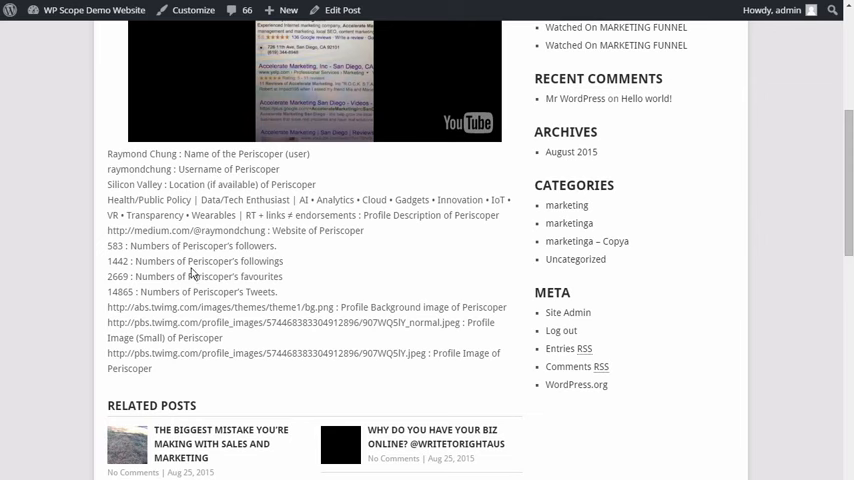
{"action": "mouse_move", "coordinate": [286, 308]}
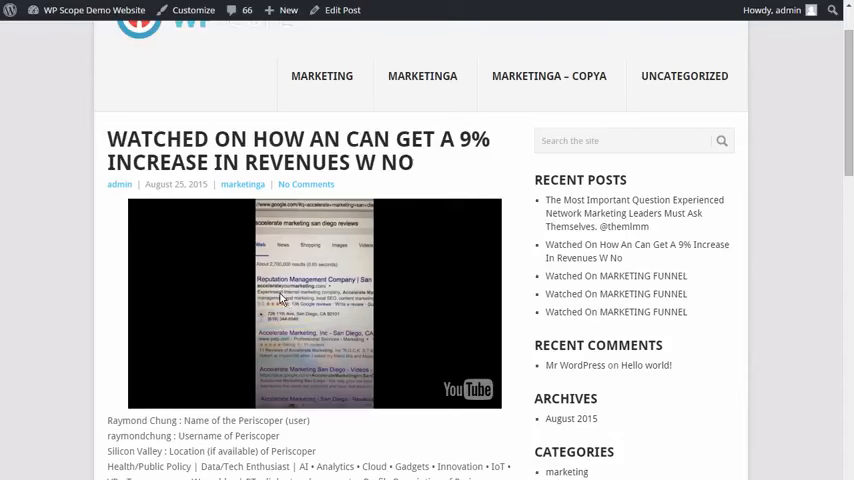
{"action": "mouse_move", "coordinate": [284, 298]}
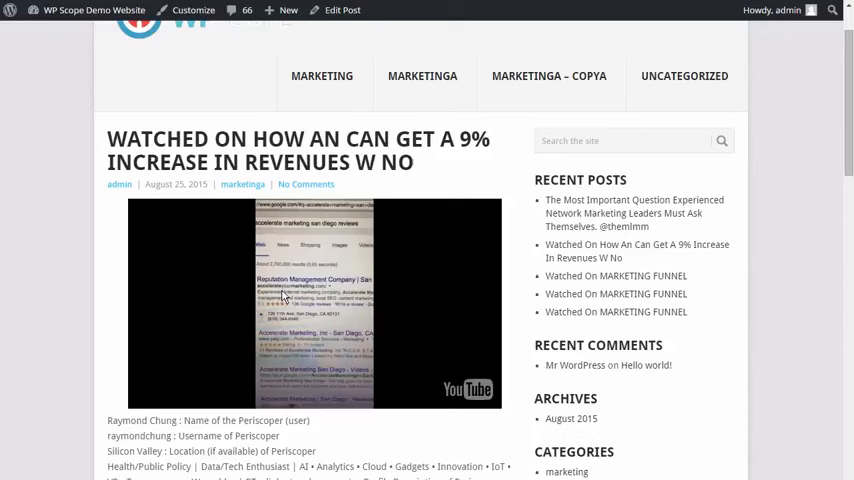
{"action": "mouse_move", "coordinate": [284, 296]}
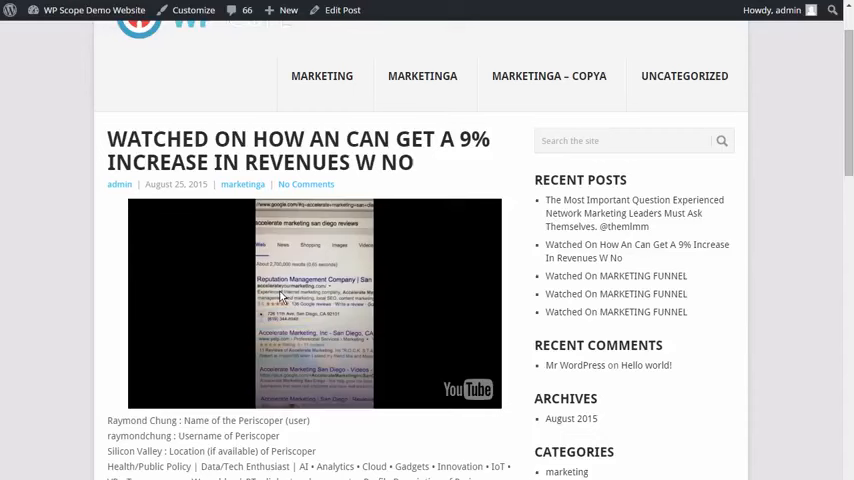